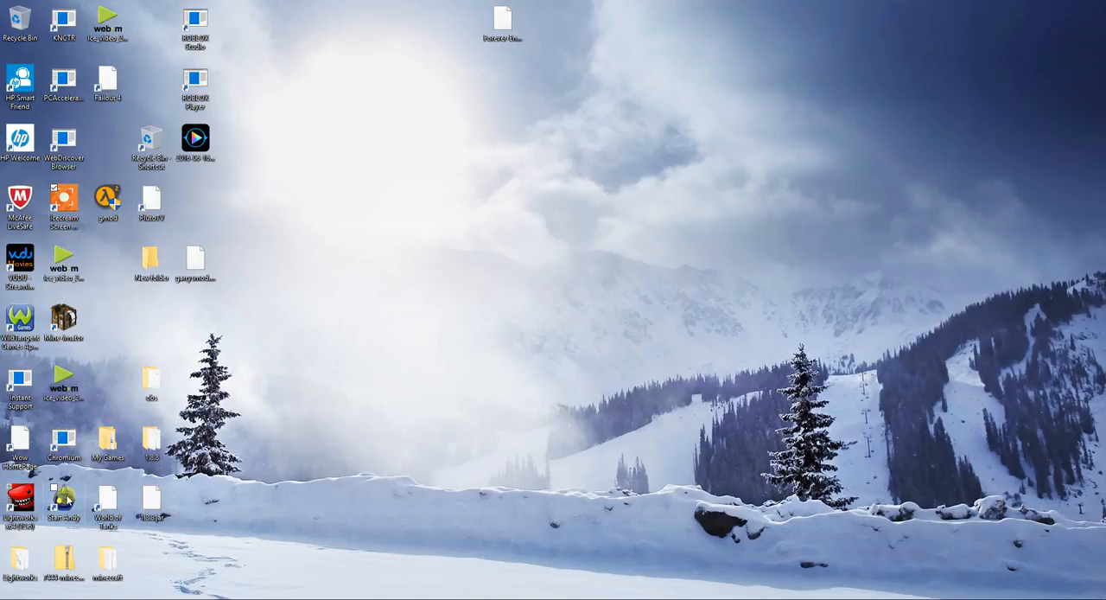
mouse_move(65, 499)
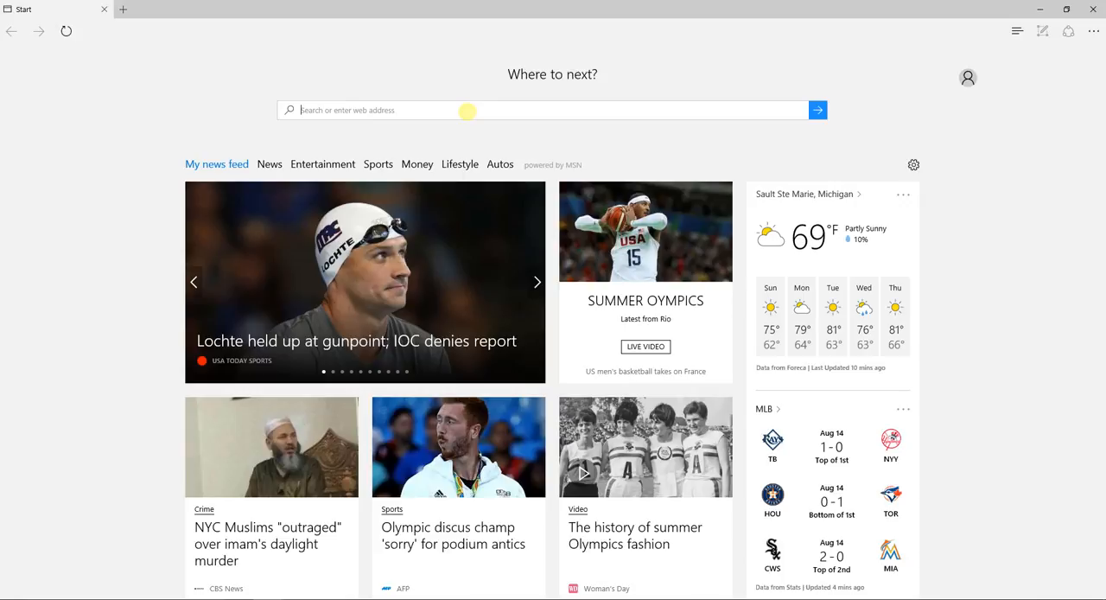
type("andyroid.net/")
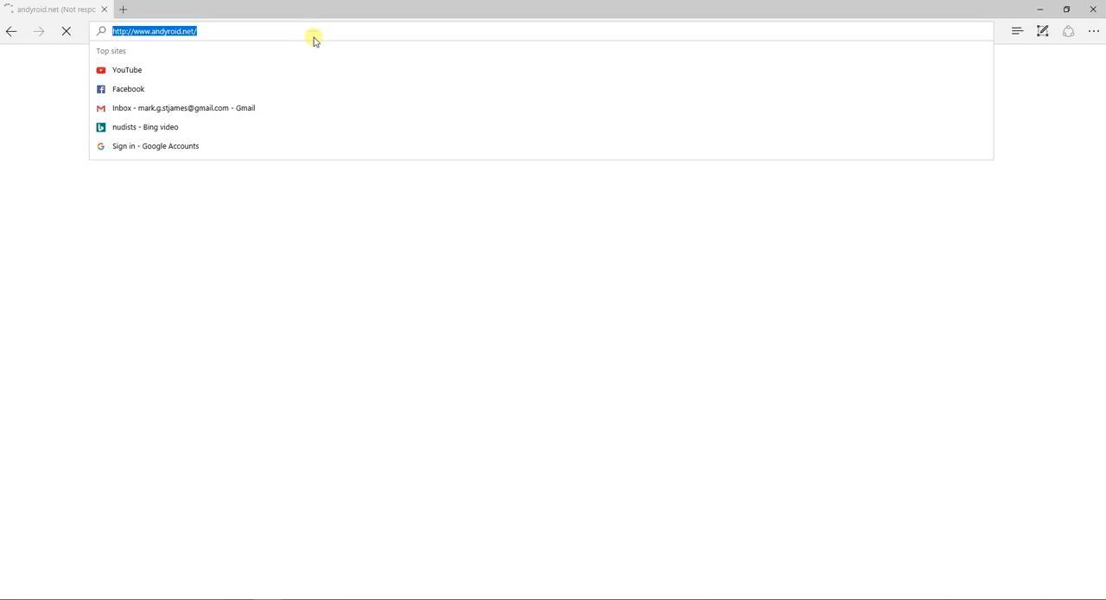
type("http://www.andy")
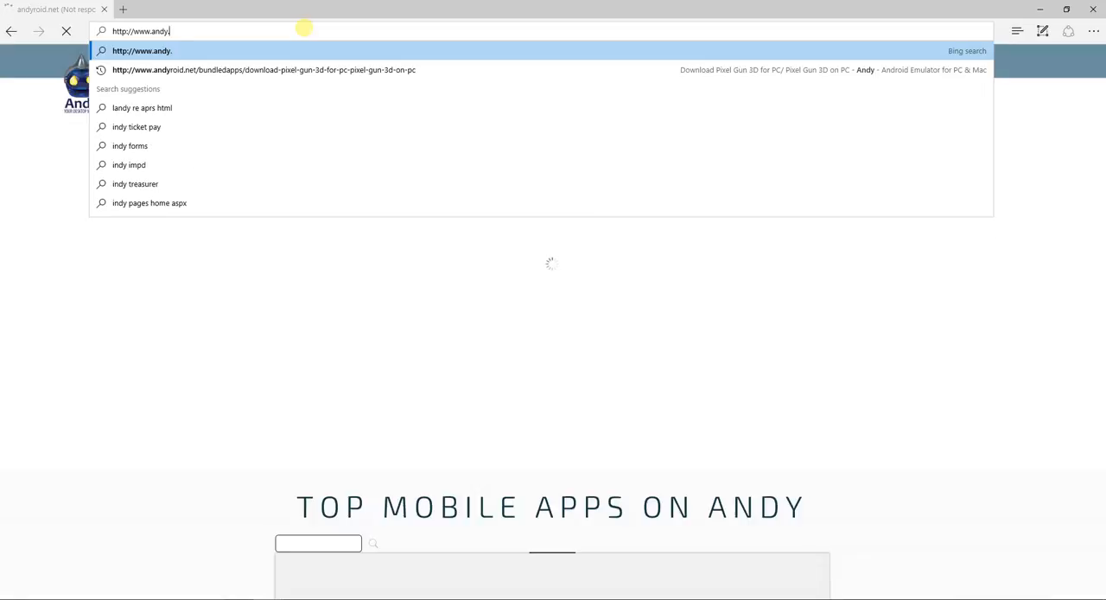
type("net")
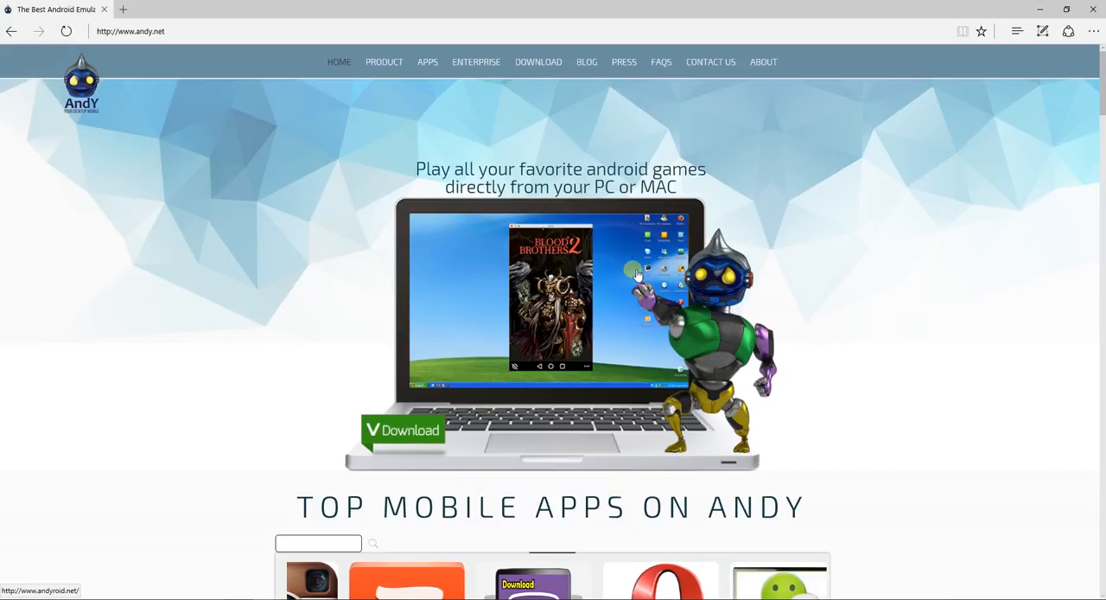
Browse the Top Mobile Apps section of andy.net, then close Edge to the desktop
scroll("down", 3)
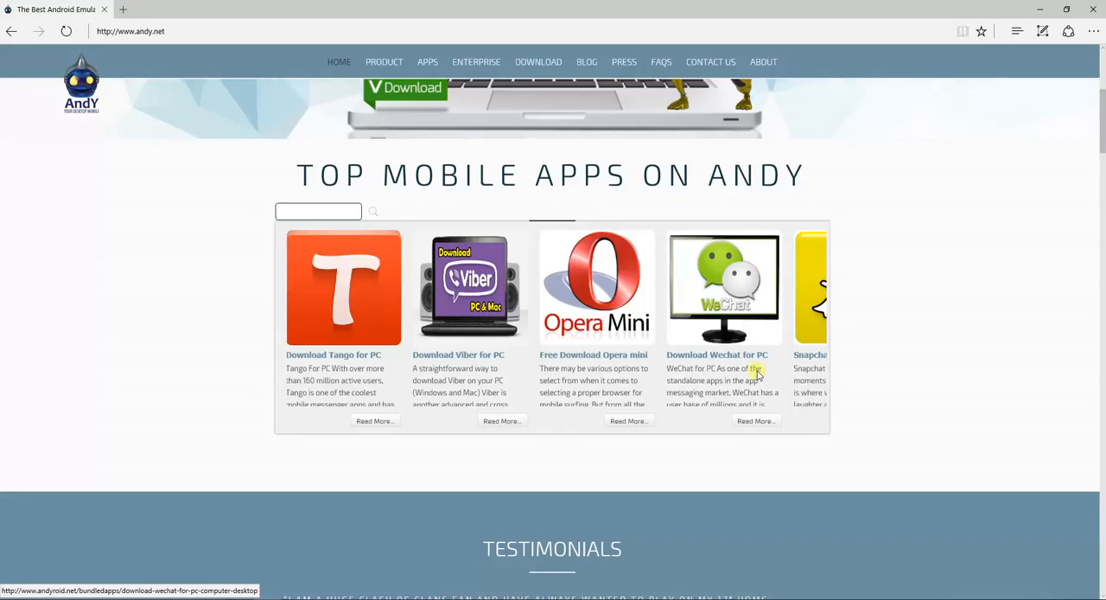
scroll("up", 3)
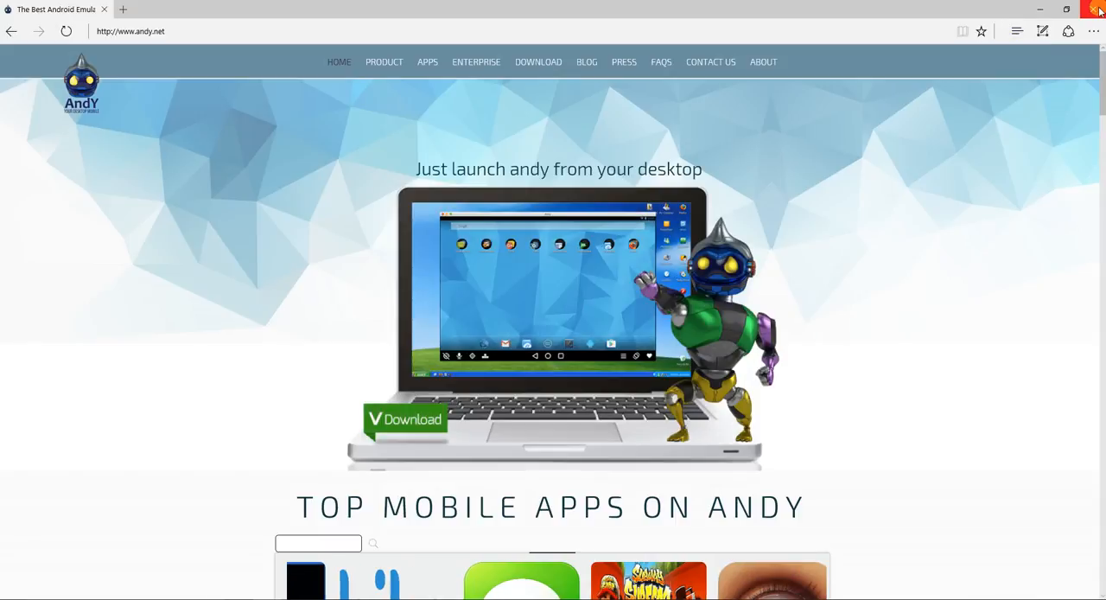
left_click(1100, 8)
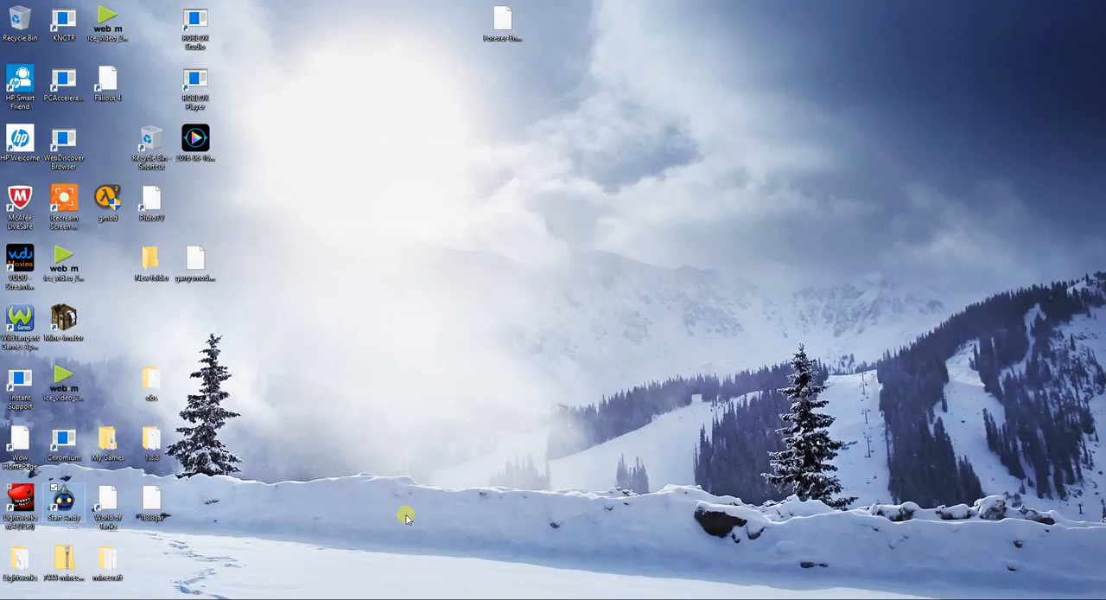
mouse_move(553, 277)
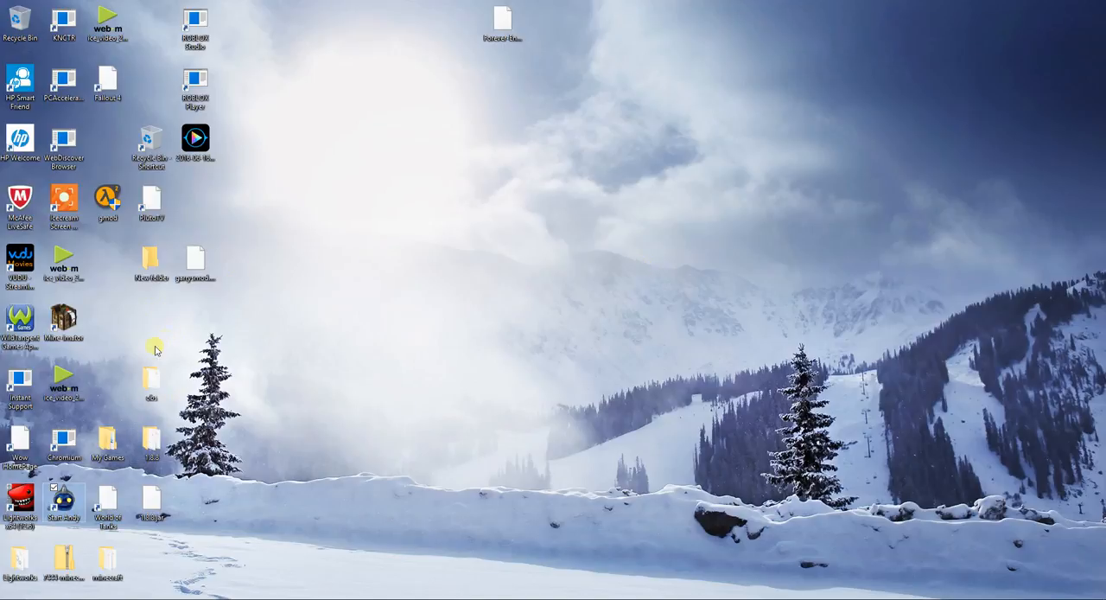
mouse_move(168, 344)
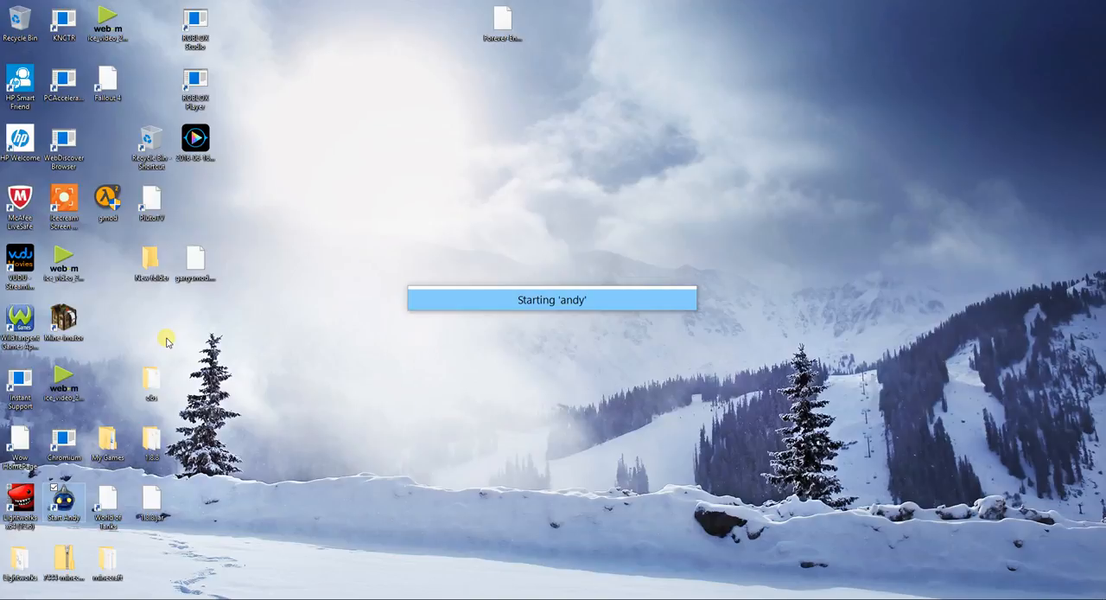
mouse_move(117, 278)
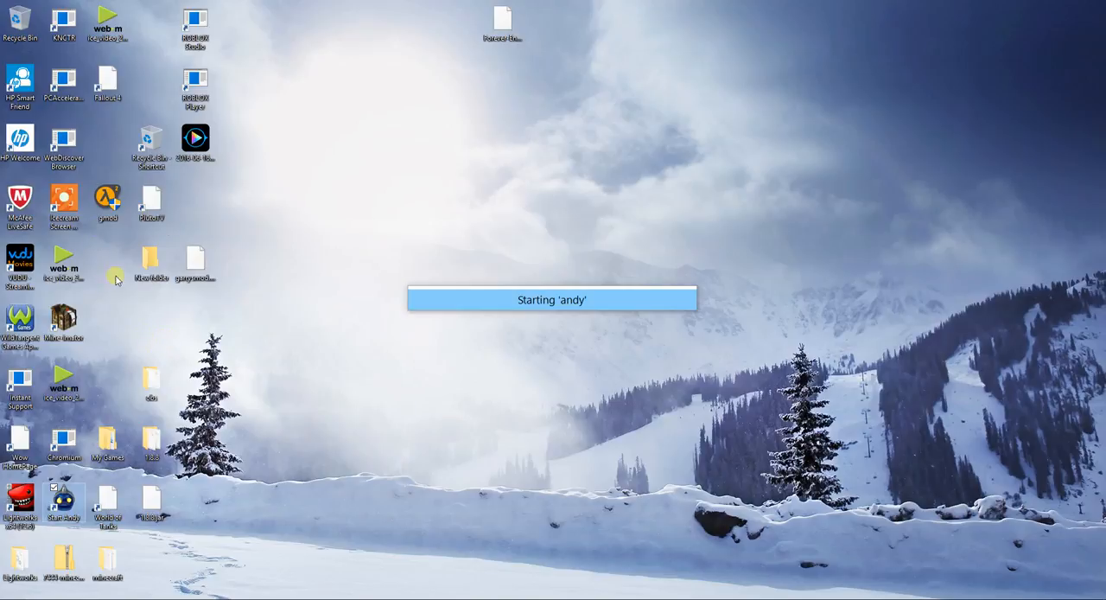
mouse_move(853, 544)
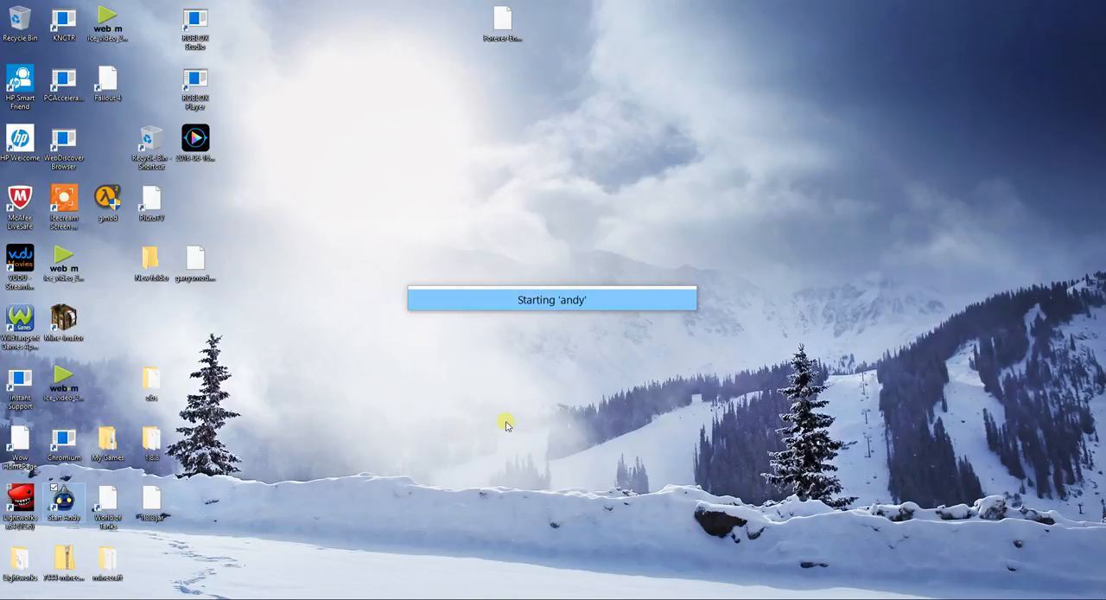
mouse_move(491, 505)
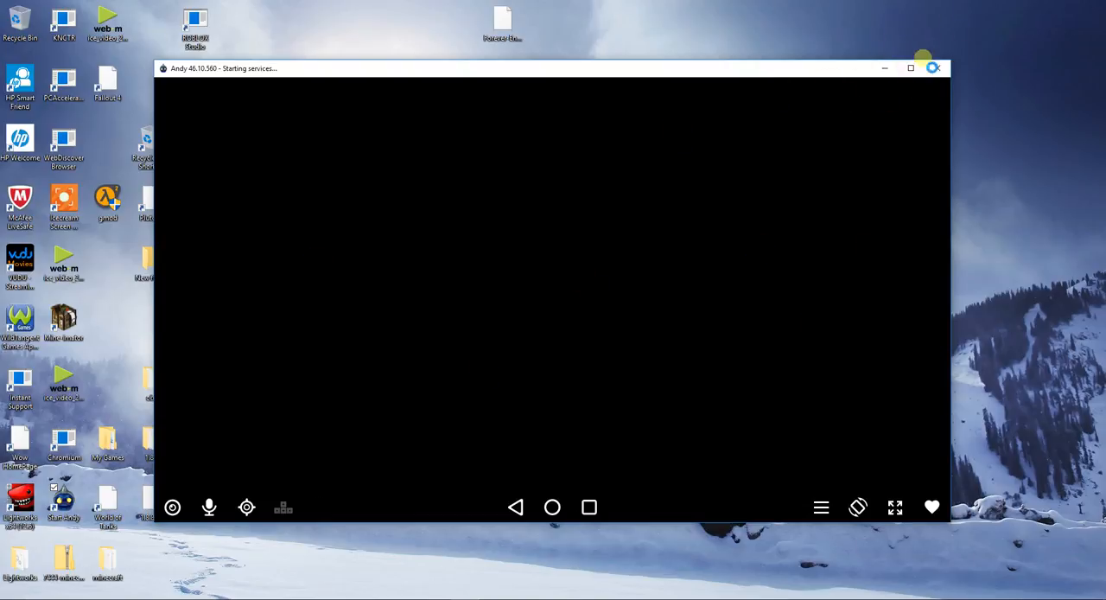
mouse_move(784, 252)
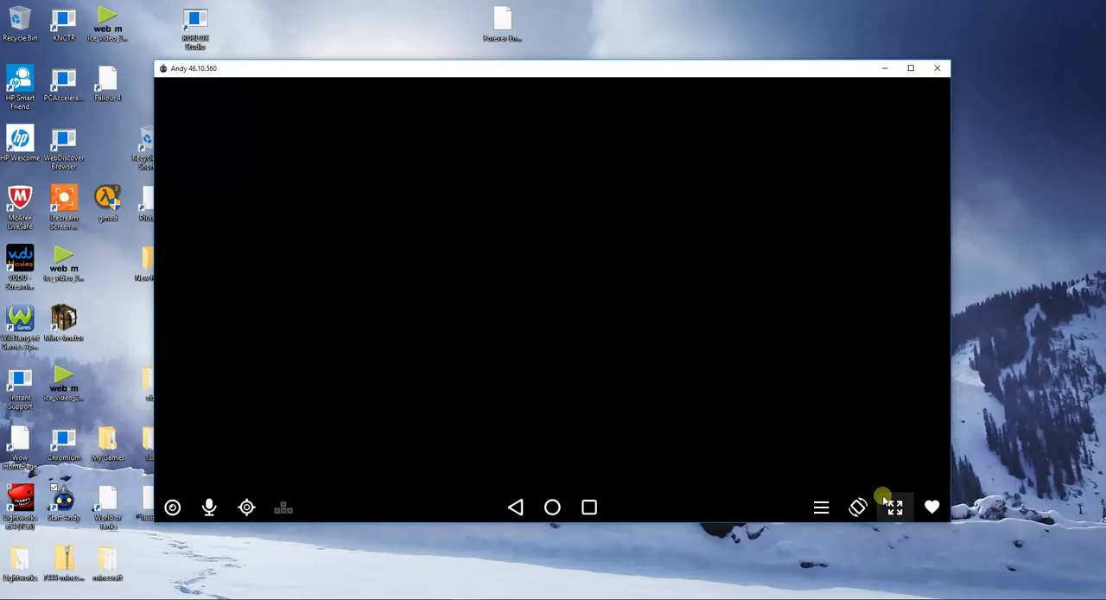
Switch the started Andy emulator window to full screen from the bottom toolbar
left_click(895, 508)
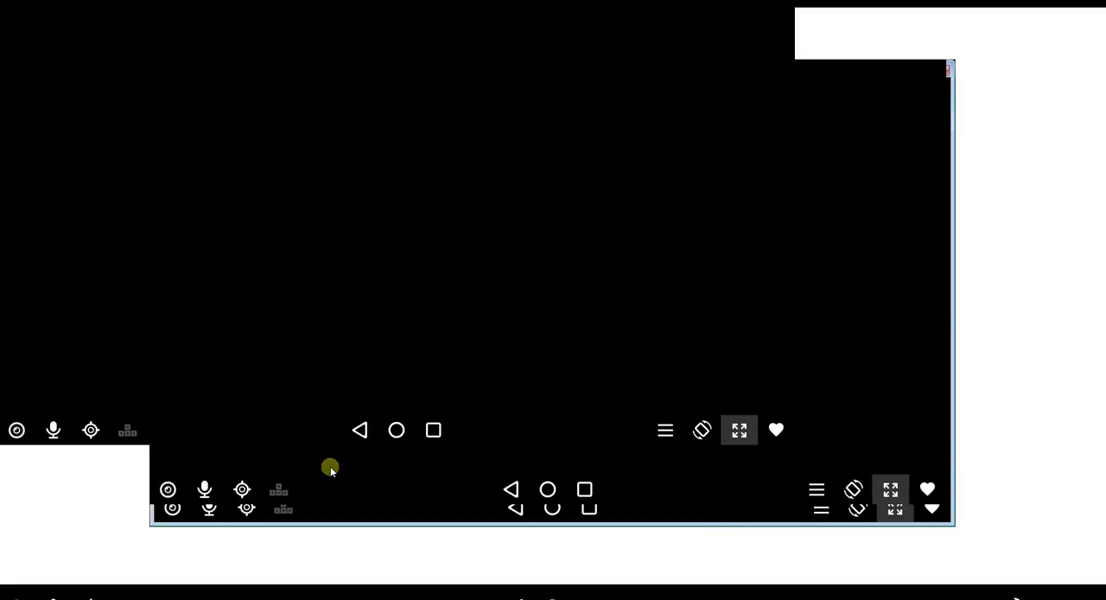
mouse_move(667, 452)
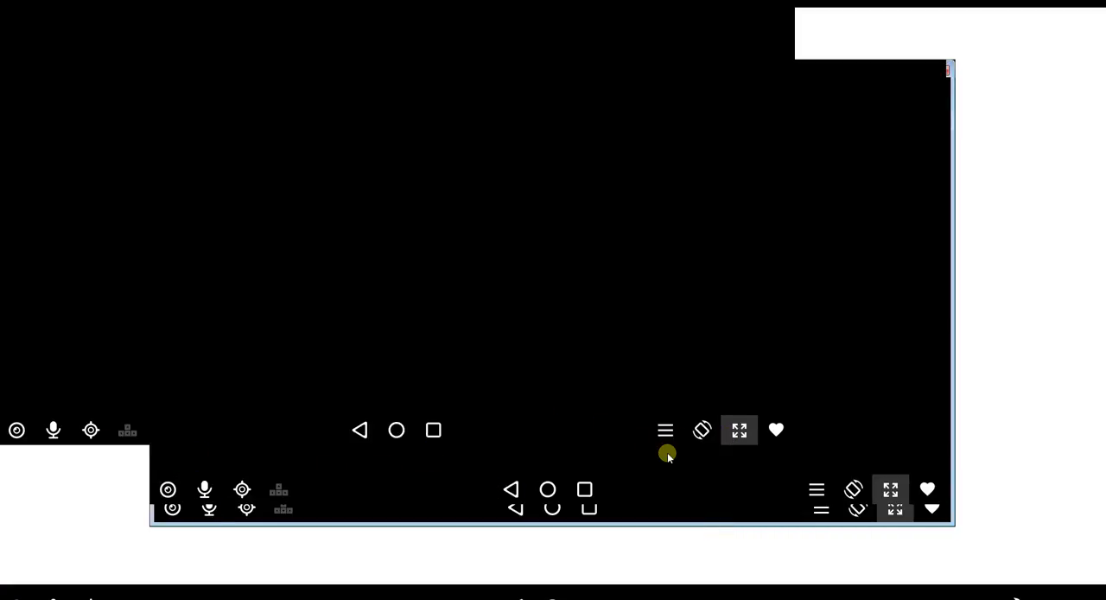
mouse_move(919, 332)
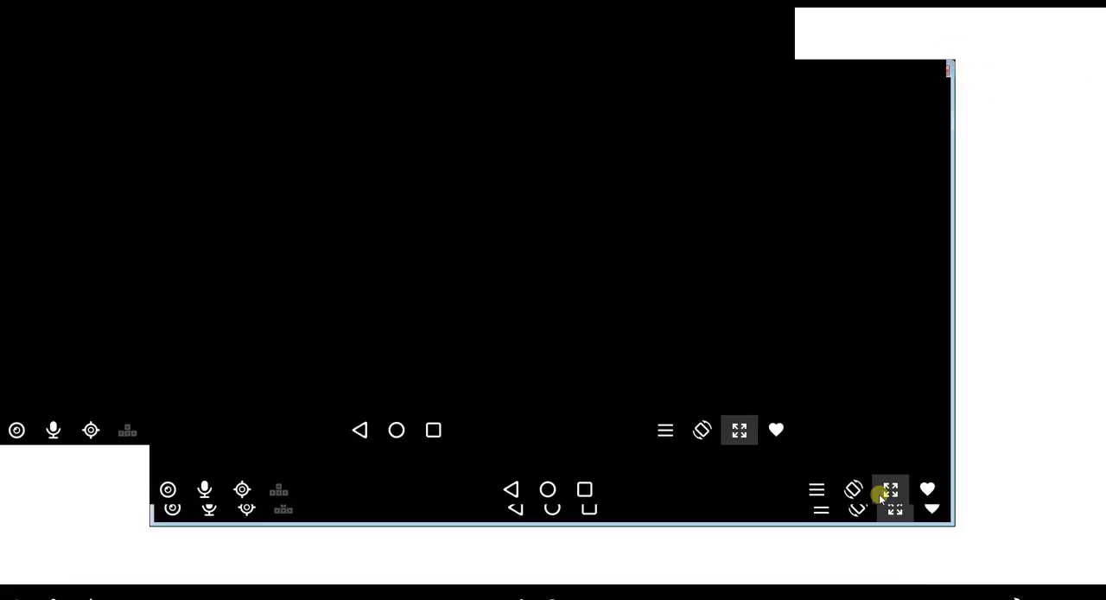
mouse_move(907, 501)
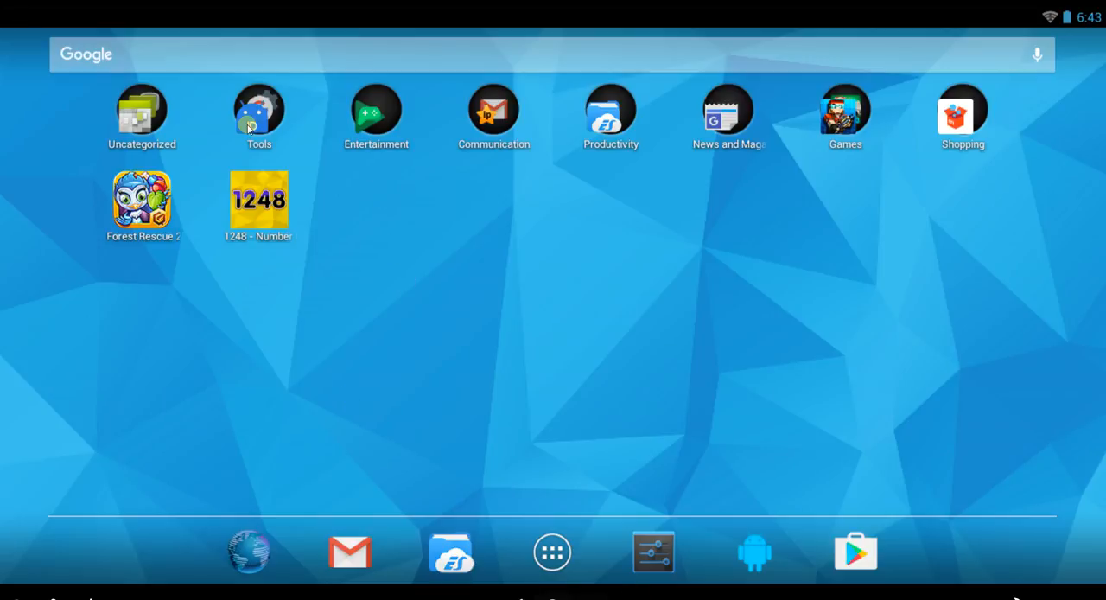
mouse_move(714, 301)
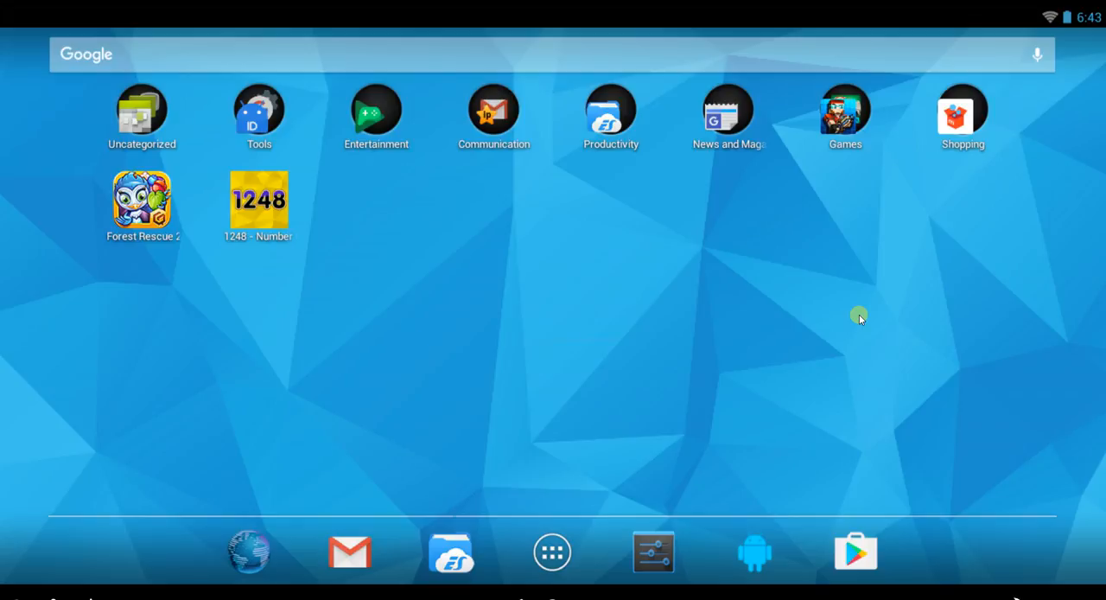
scroll("left", 3)
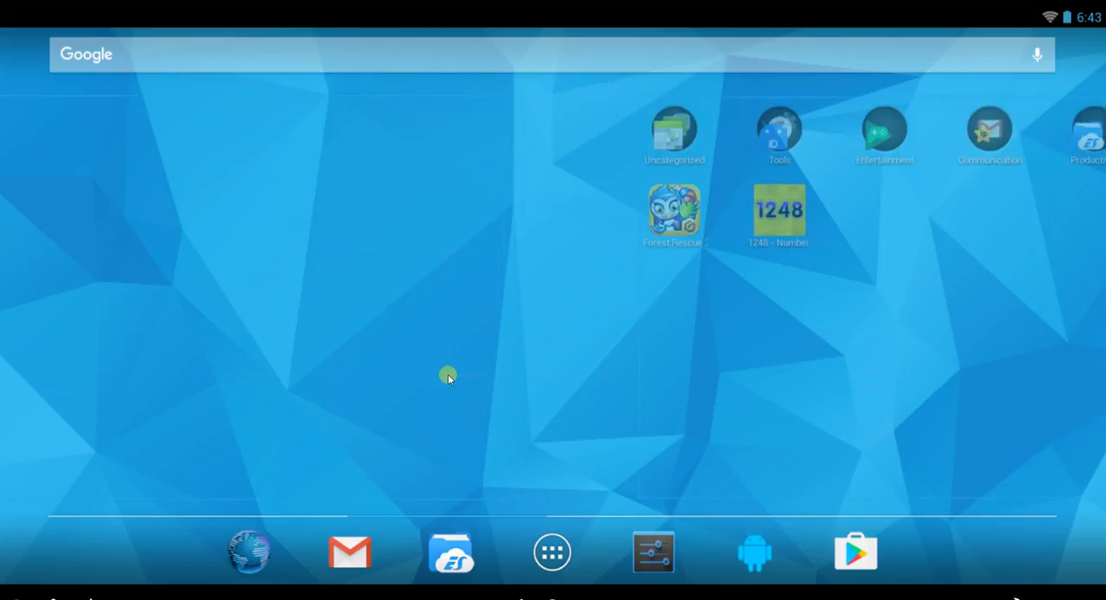
mouse_move(370, 380)
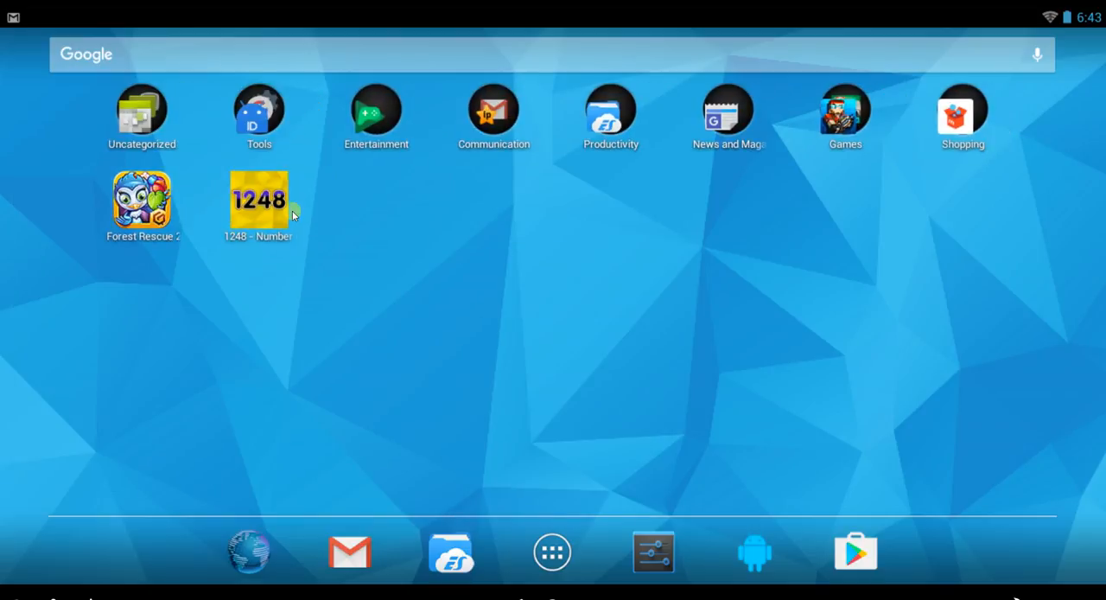
mouse_move(435, 139)
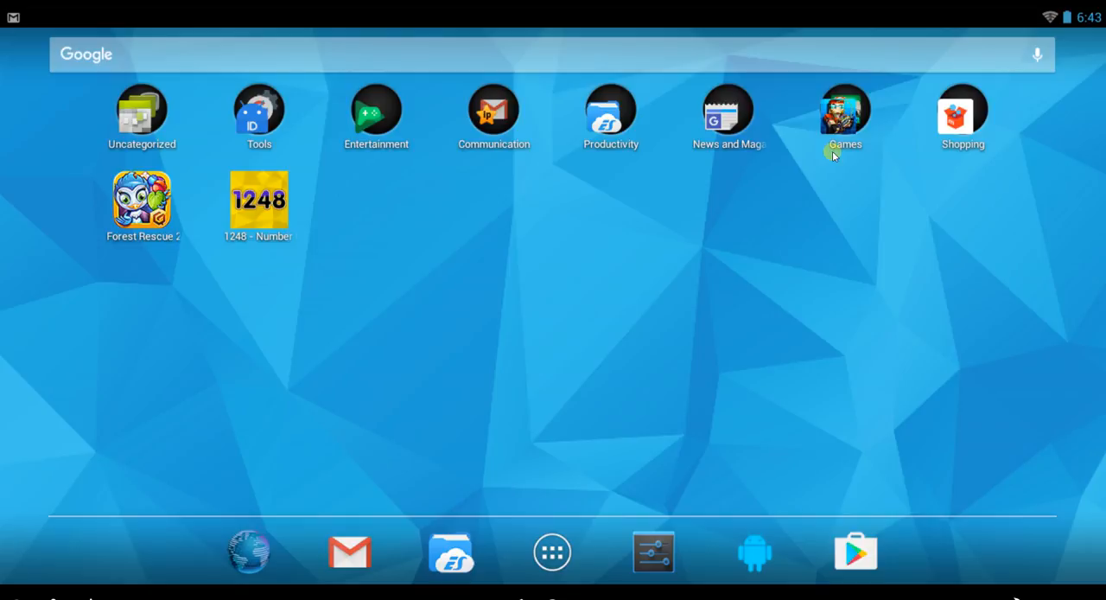
mouse_move(850, 256)
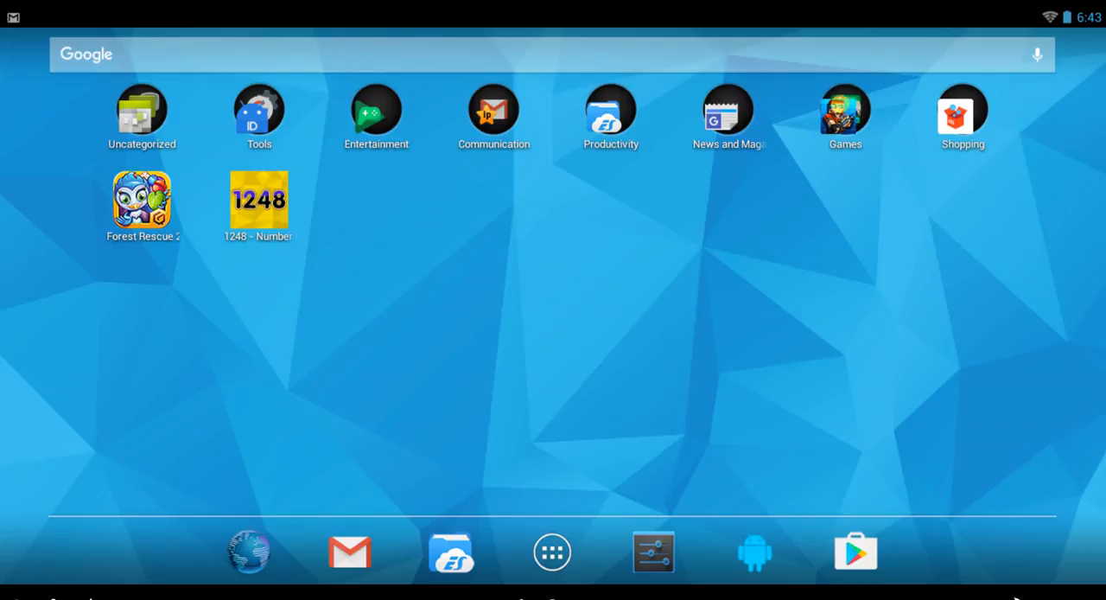
Launch Pixel Gun 3D from the Games folder and dismiss its 'isn't responding' dialog with OK
left_click(843, 117)
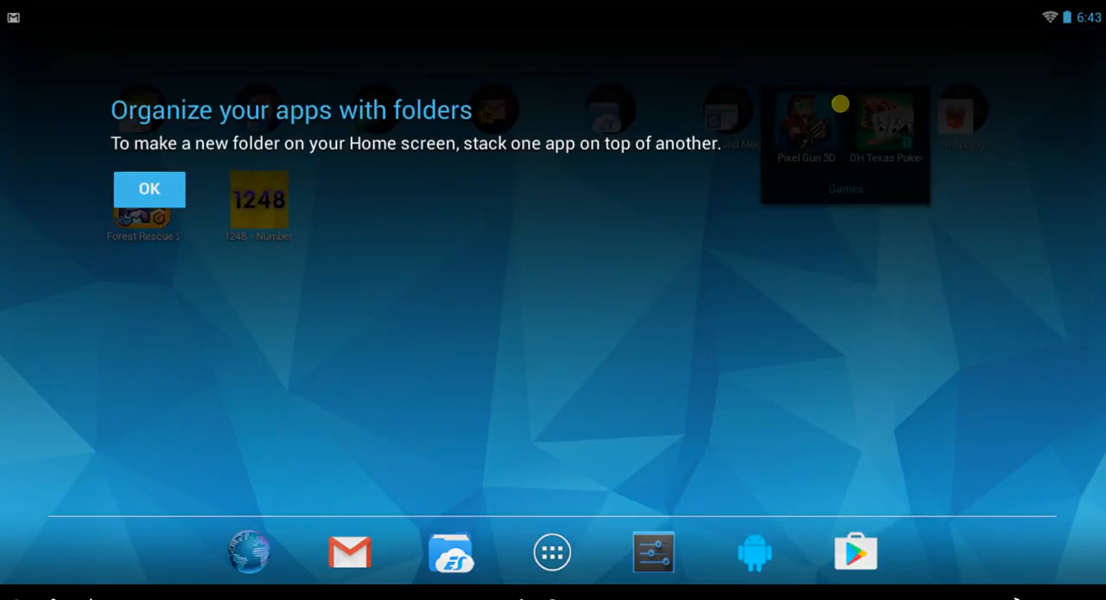
left_click(805, 121)
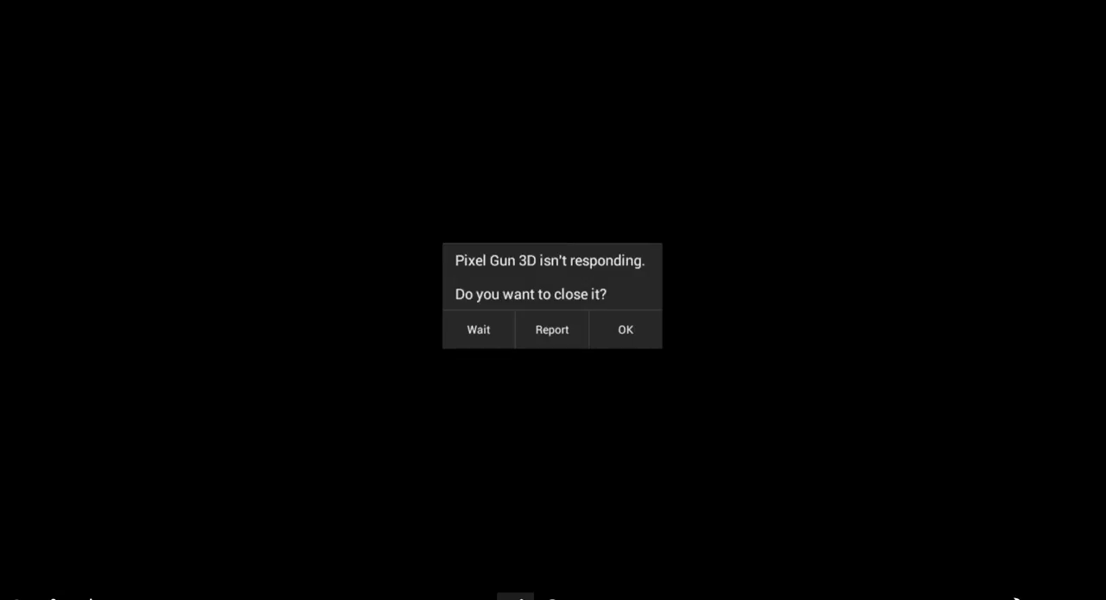
left_click(625, 329)
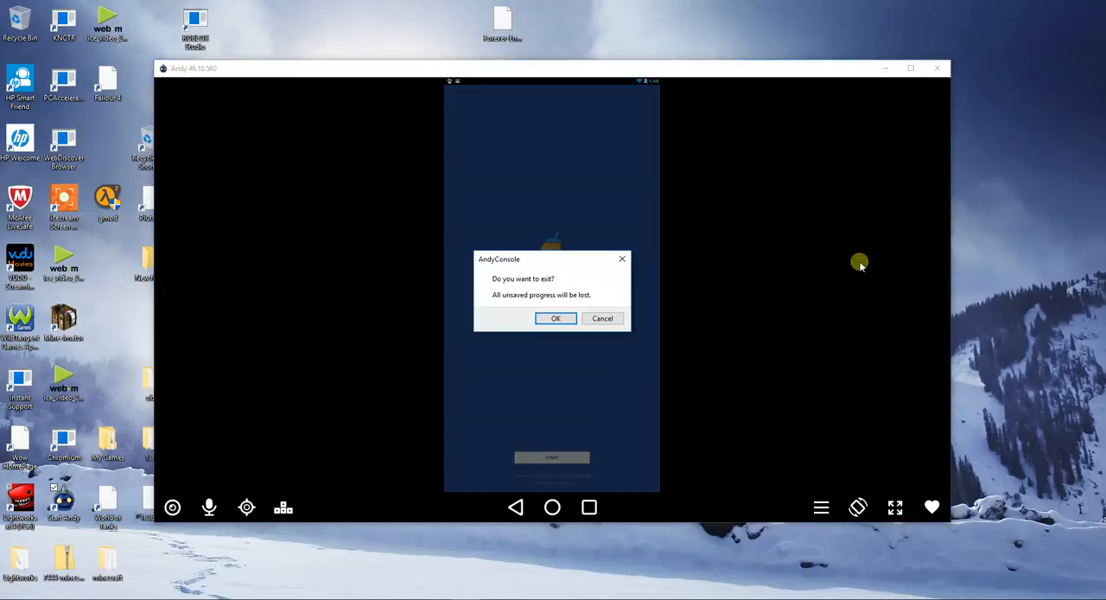
mouse_move(684, 303)
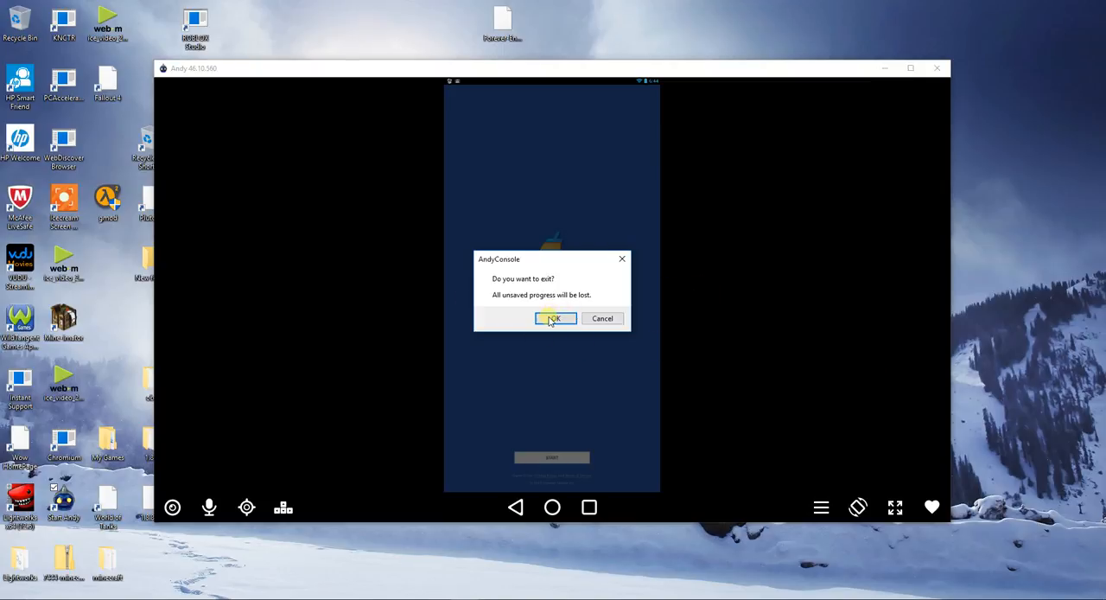
Confirm OK in the AndyConsole 'Do you want to exit?' dialog to shut Android down
left_click(553, 318)
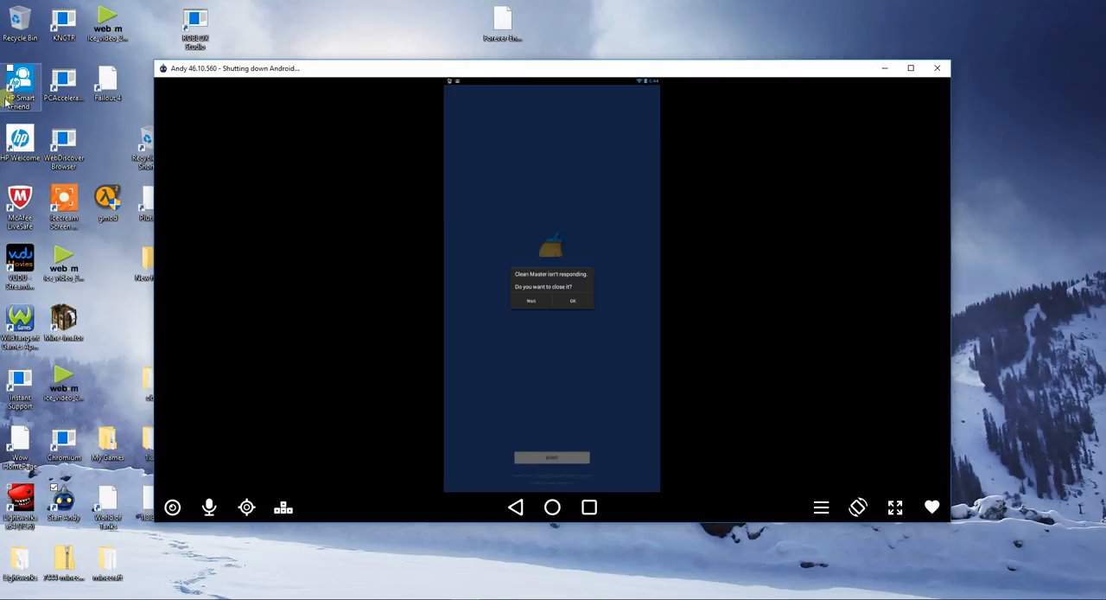
mouse_move(453, 162)
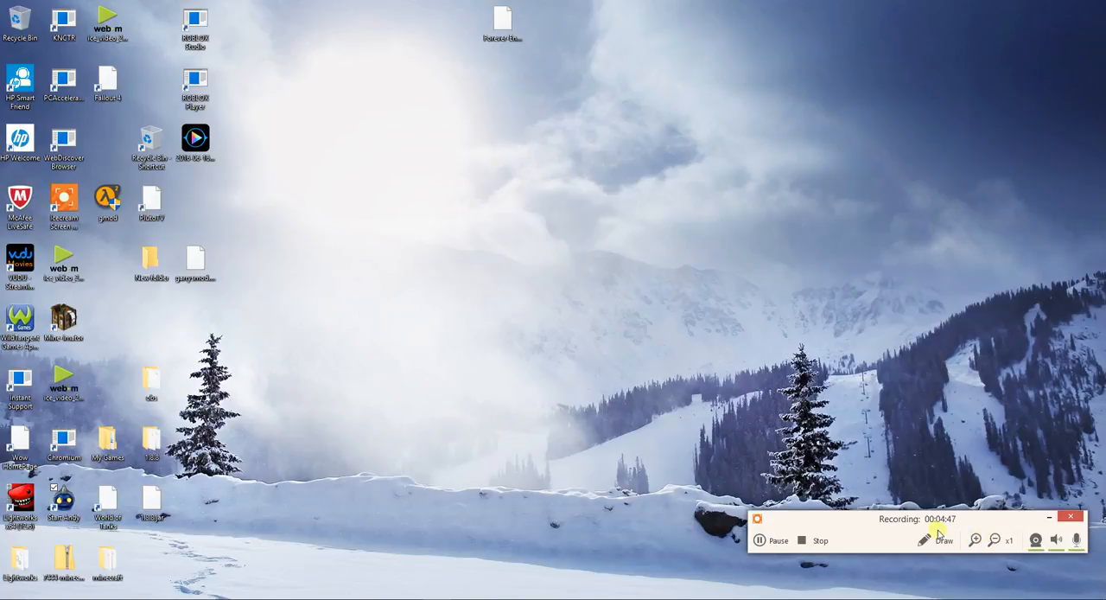
mouse_move(844, 571)
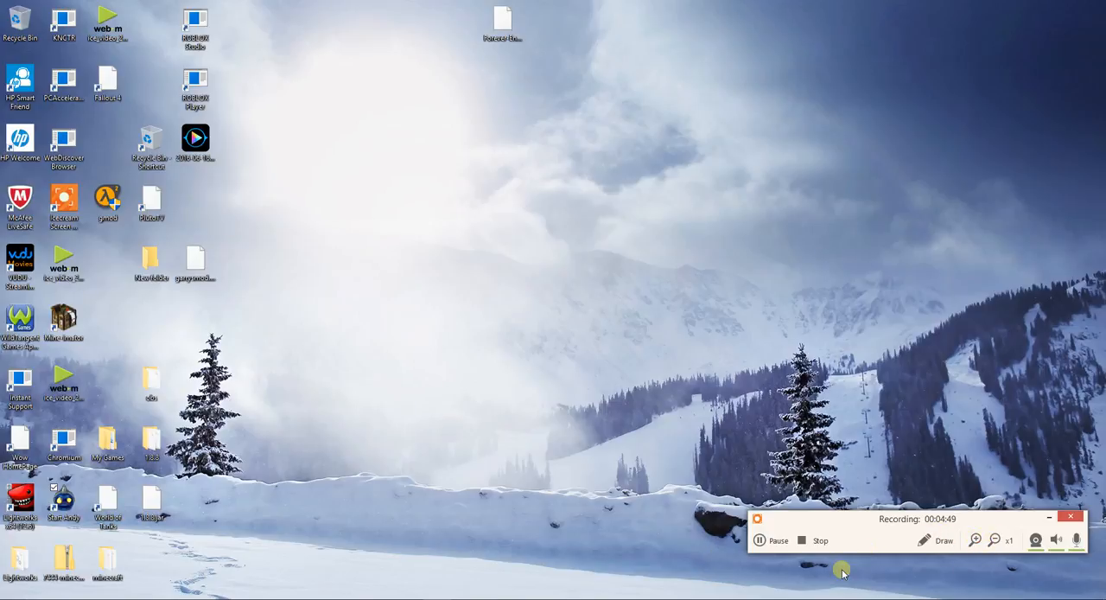
mouse_move(1073, 584)
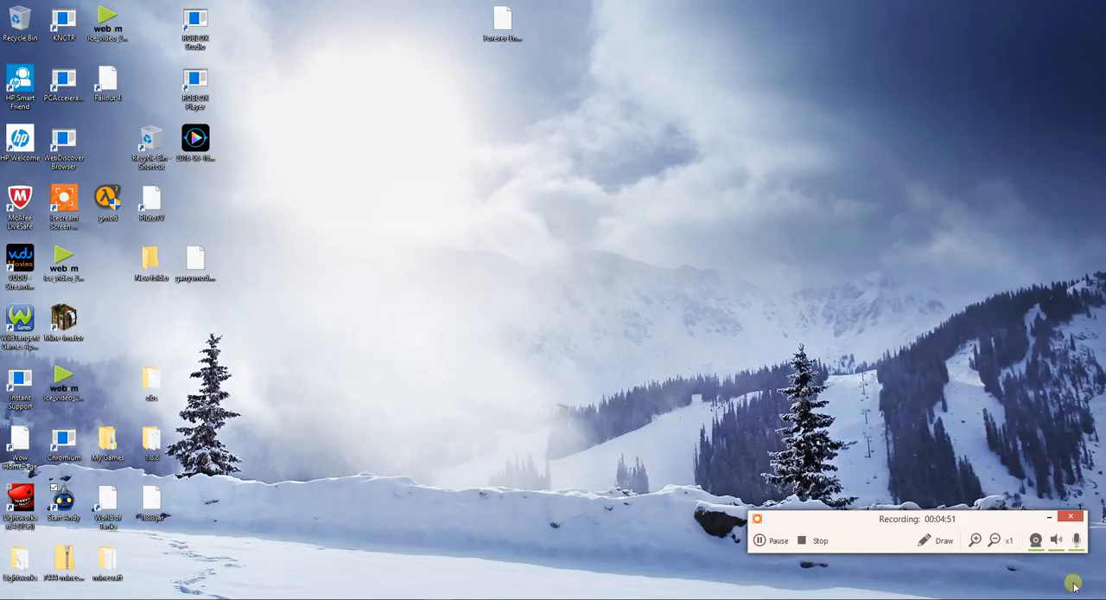